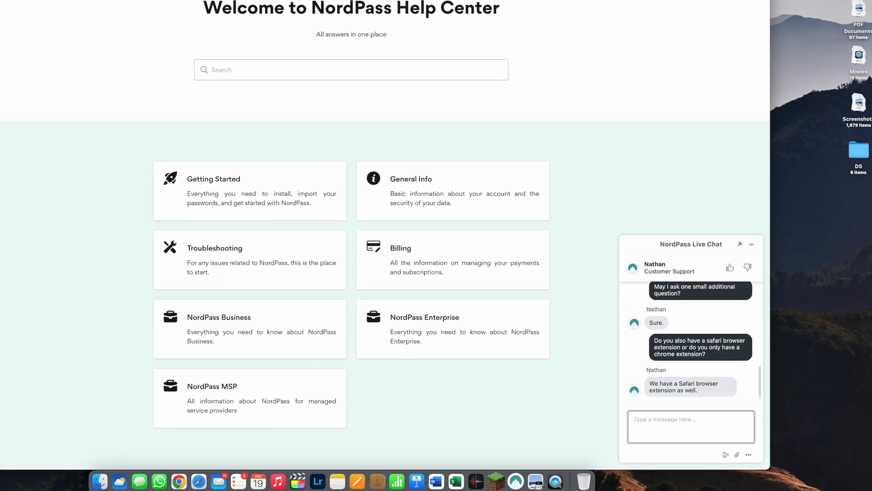
Send 'Have a great day' to the support agent in the live chat.
type("Have a great day")
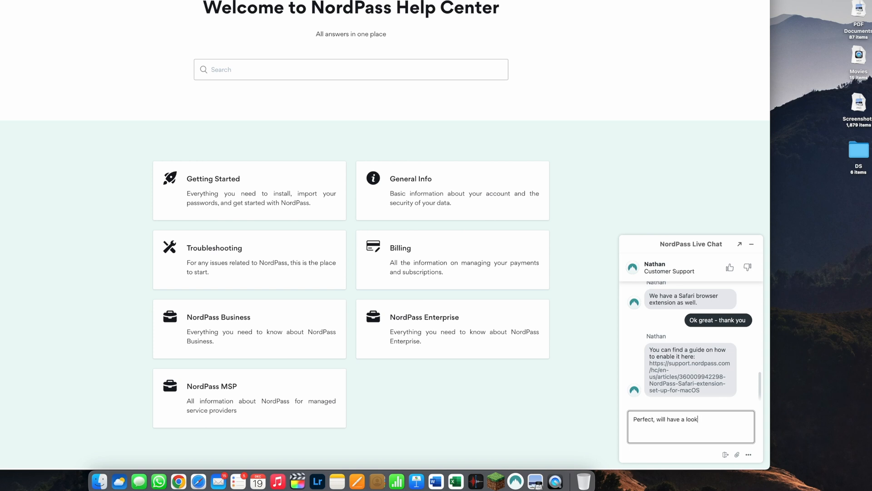
key("Return")
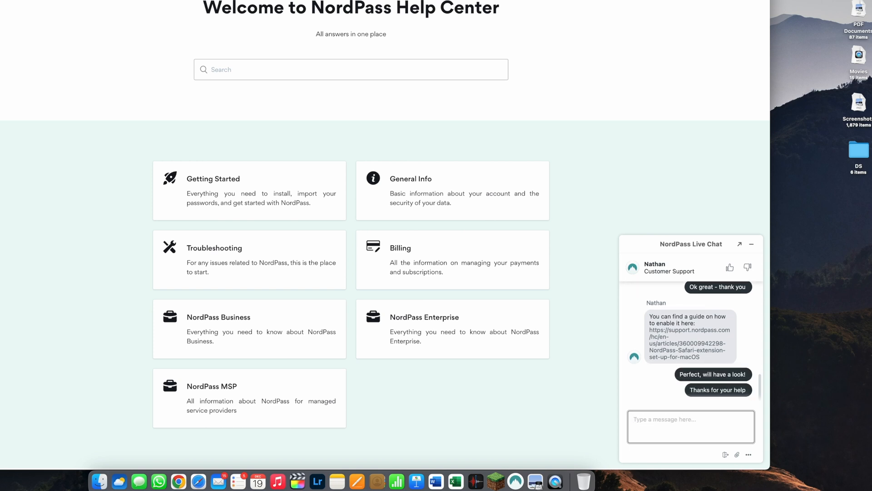